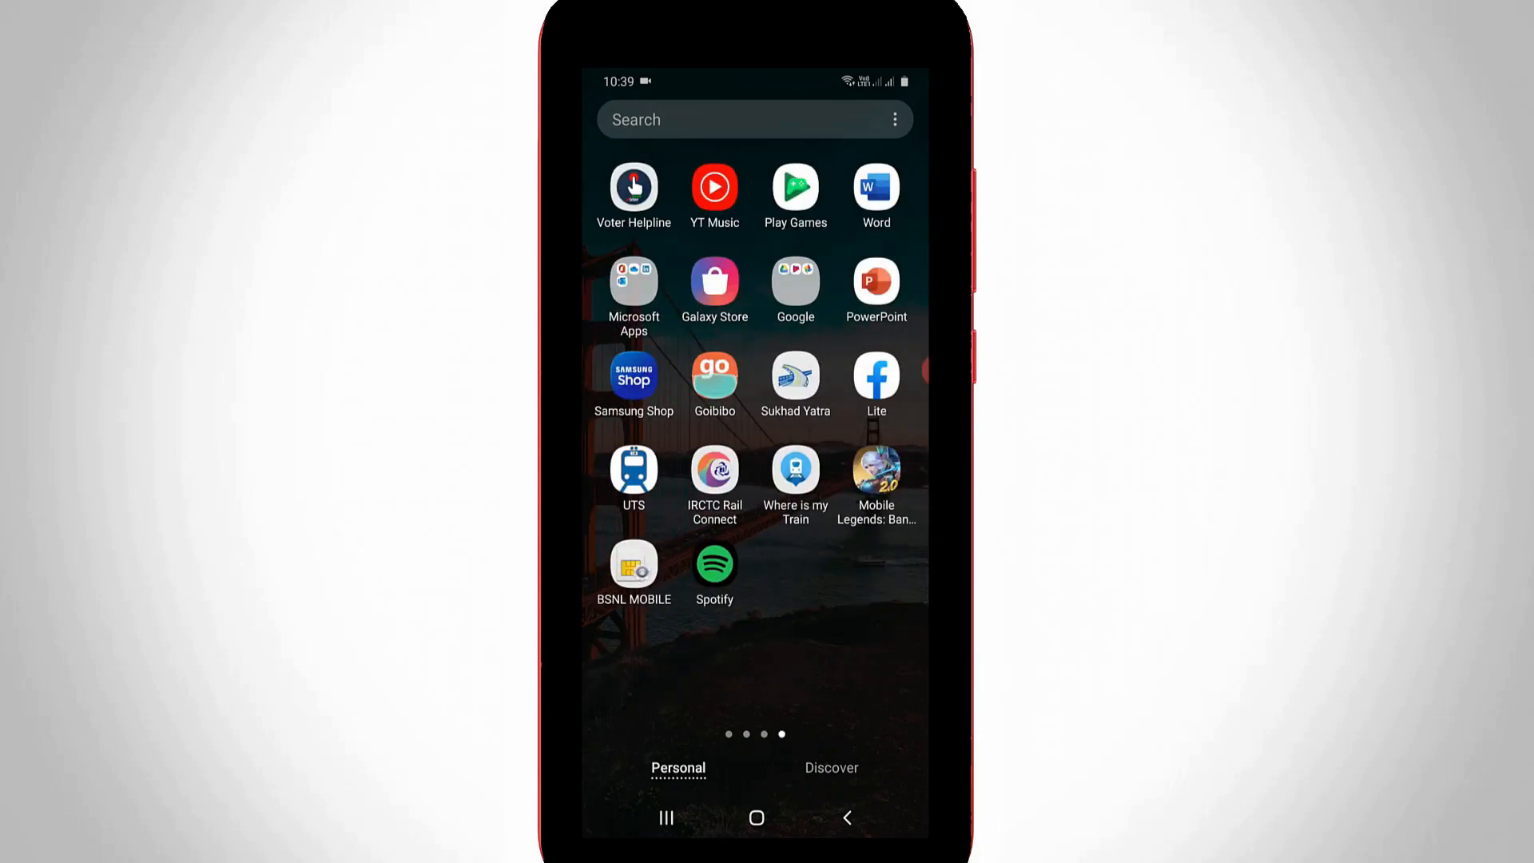
# Launch Spotify from the app drawer to reach its Home feed.
pyautogui.click(714, 564)
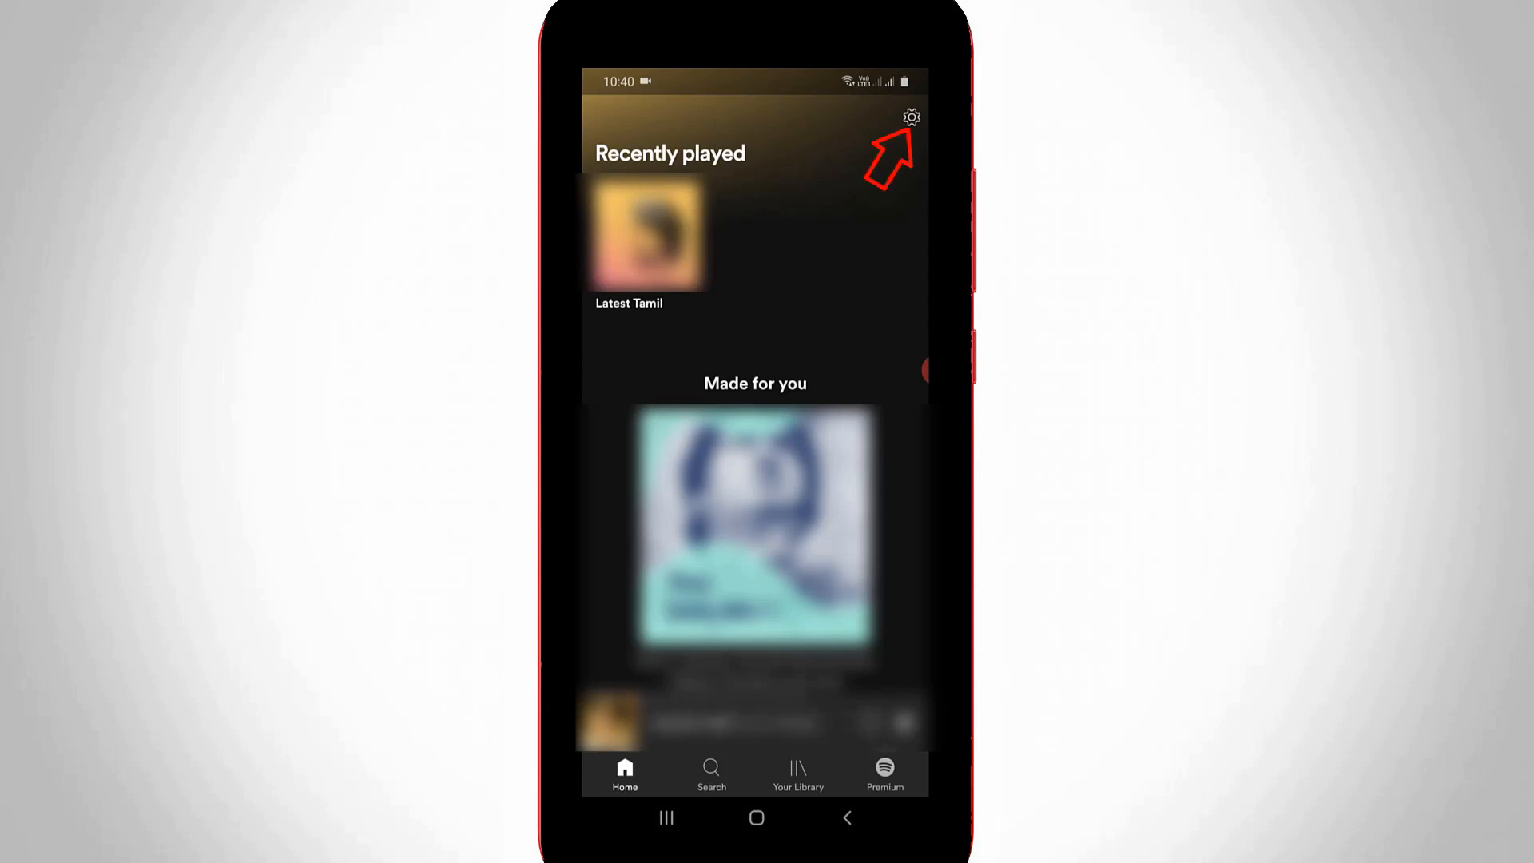
# Open Spotify Settings and browse down to the About section's Support entry.
pyautogui.click(910, 119)
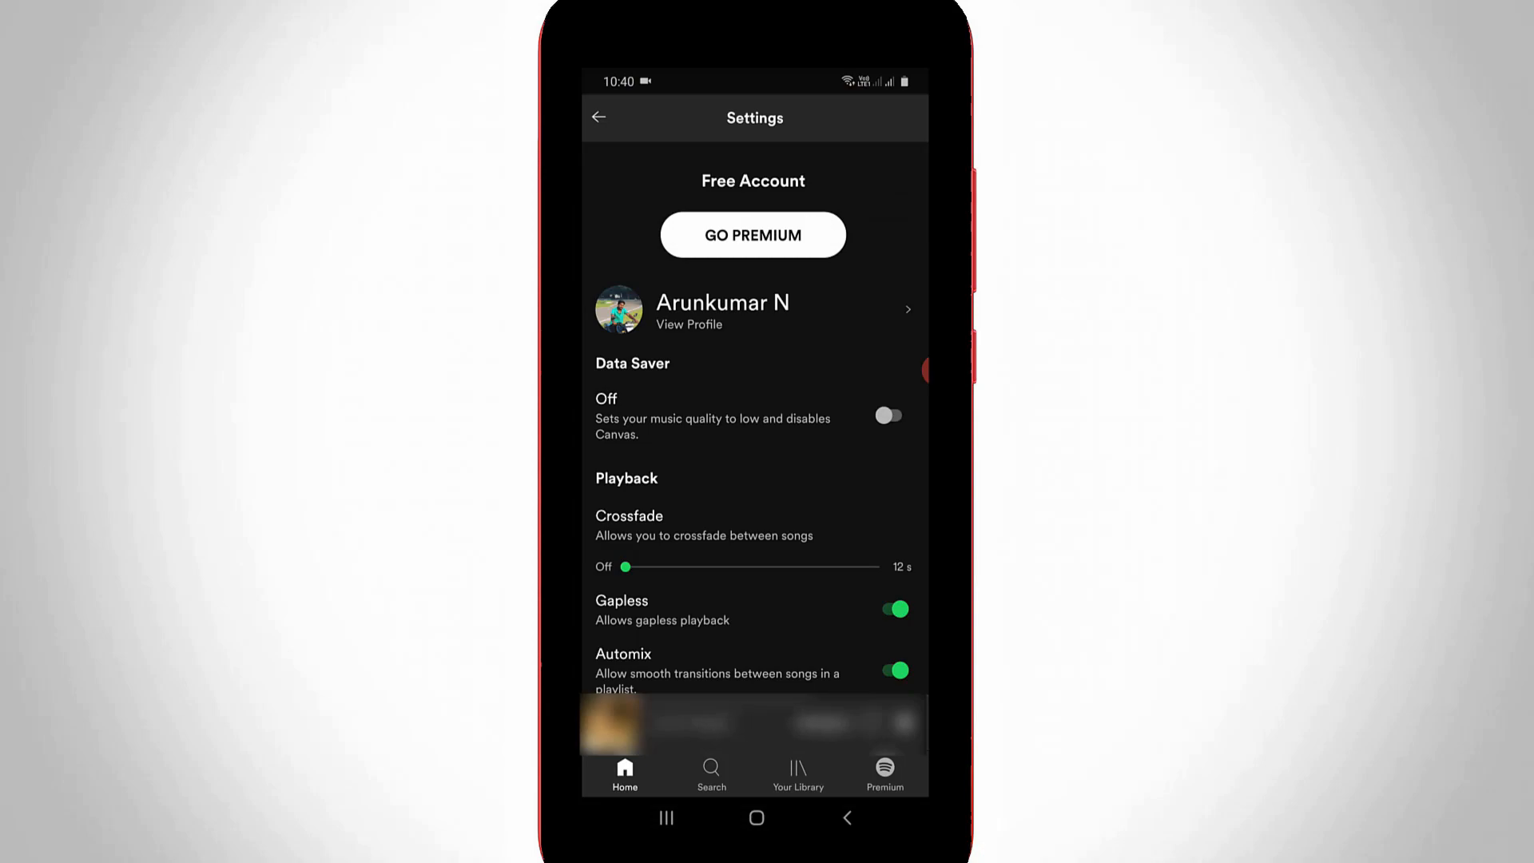
pyautogui.scroll(-3)
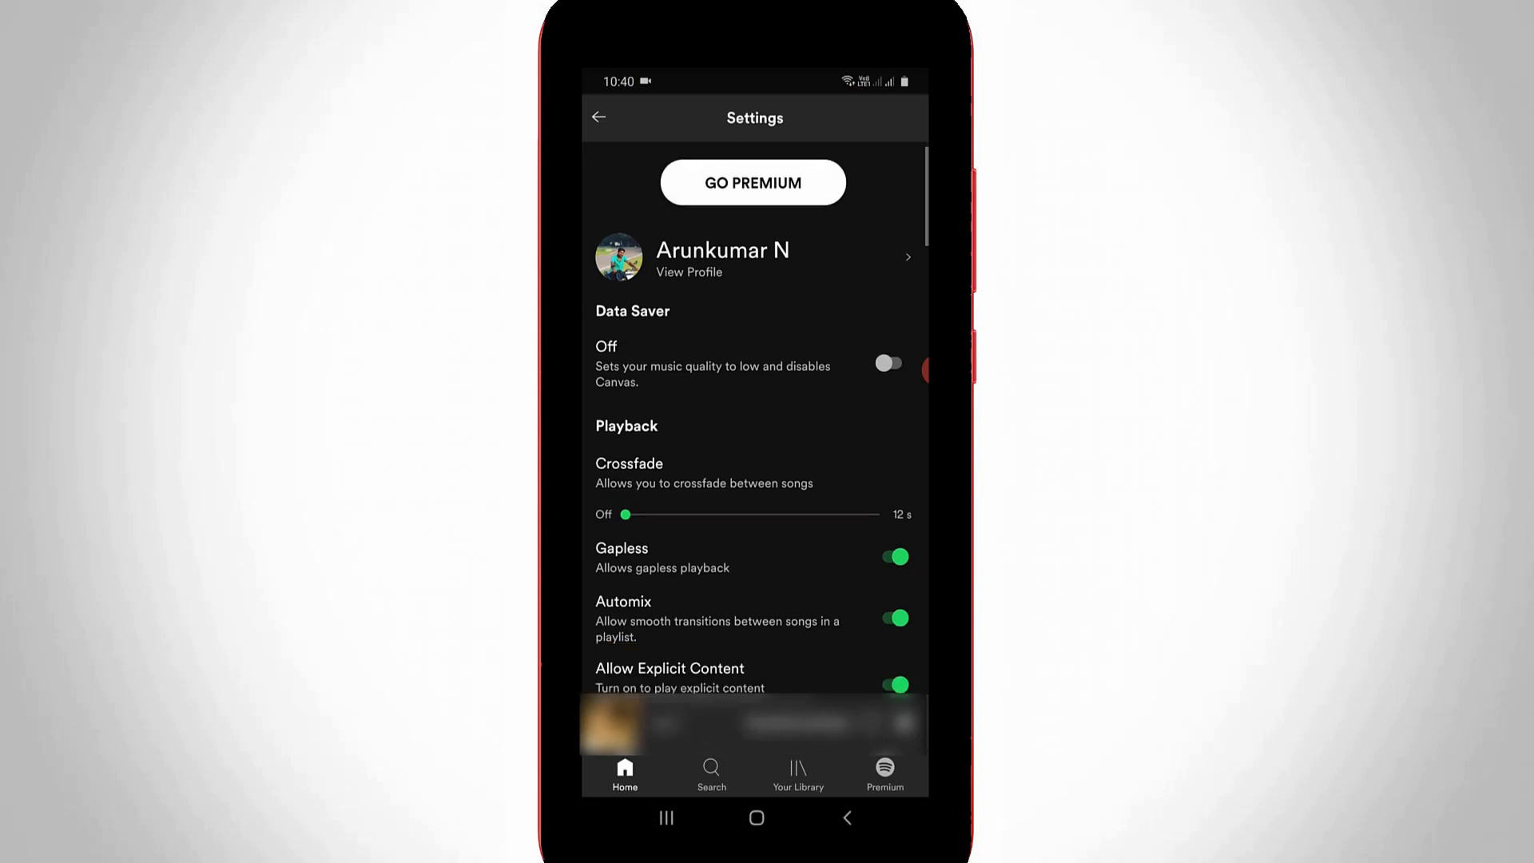
pyautogui.scroll(-3)
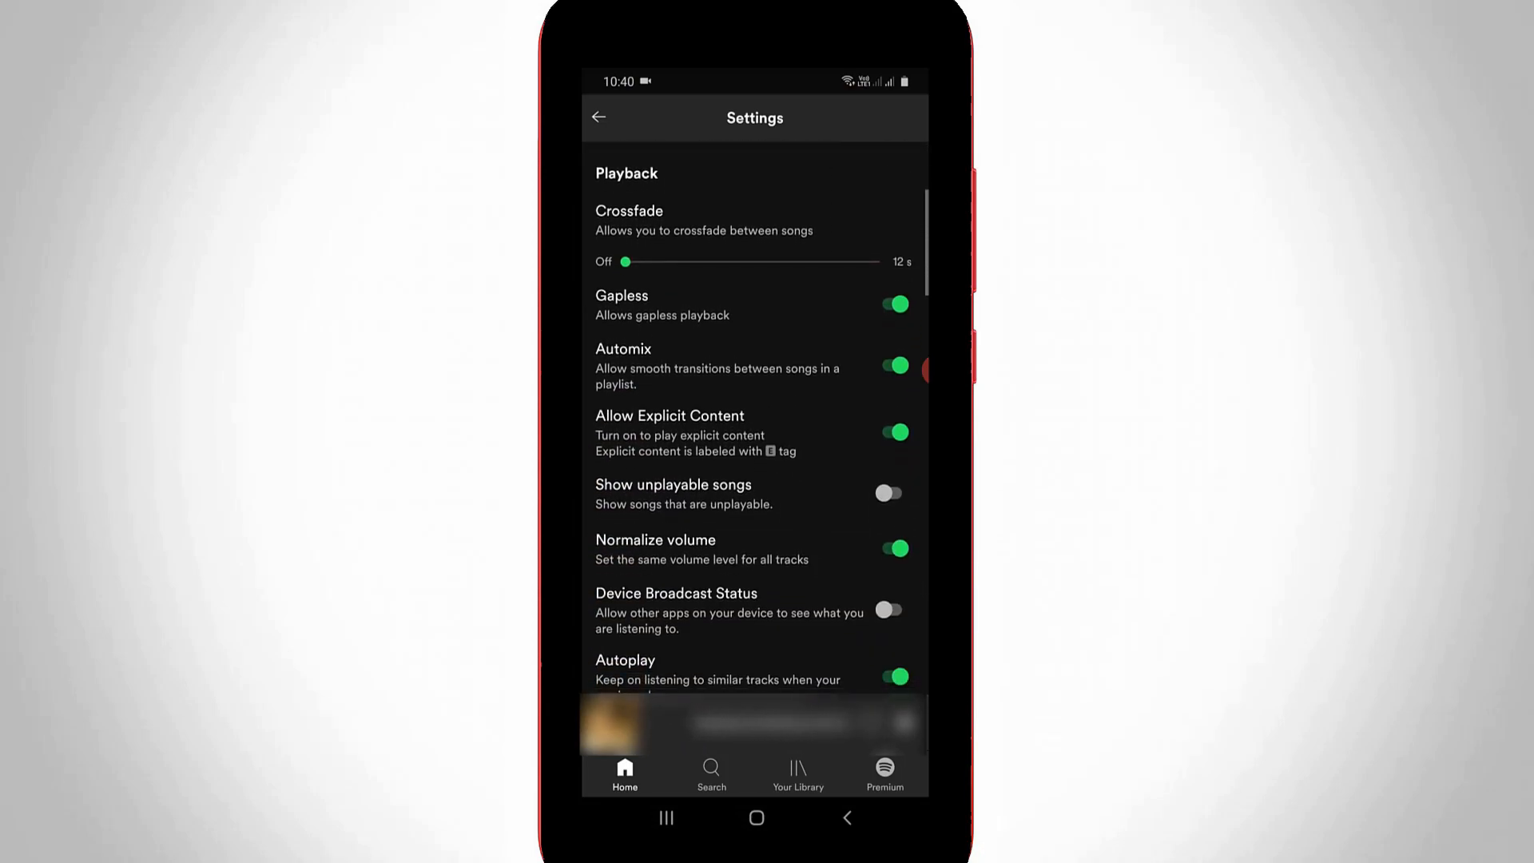
pyautogui.scroll(-3)
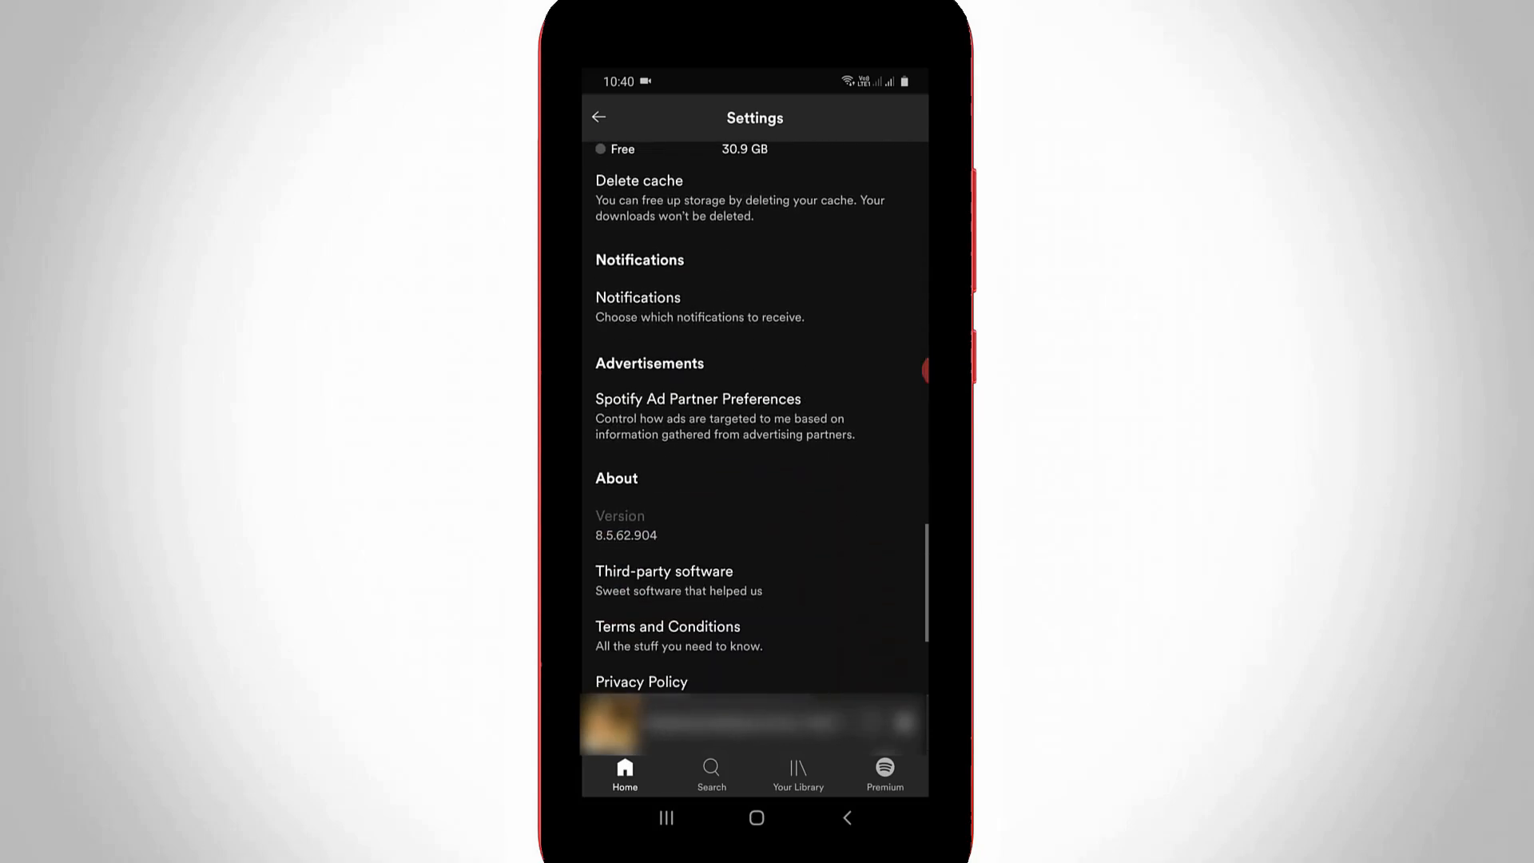
pyautogui.scroll(-3)
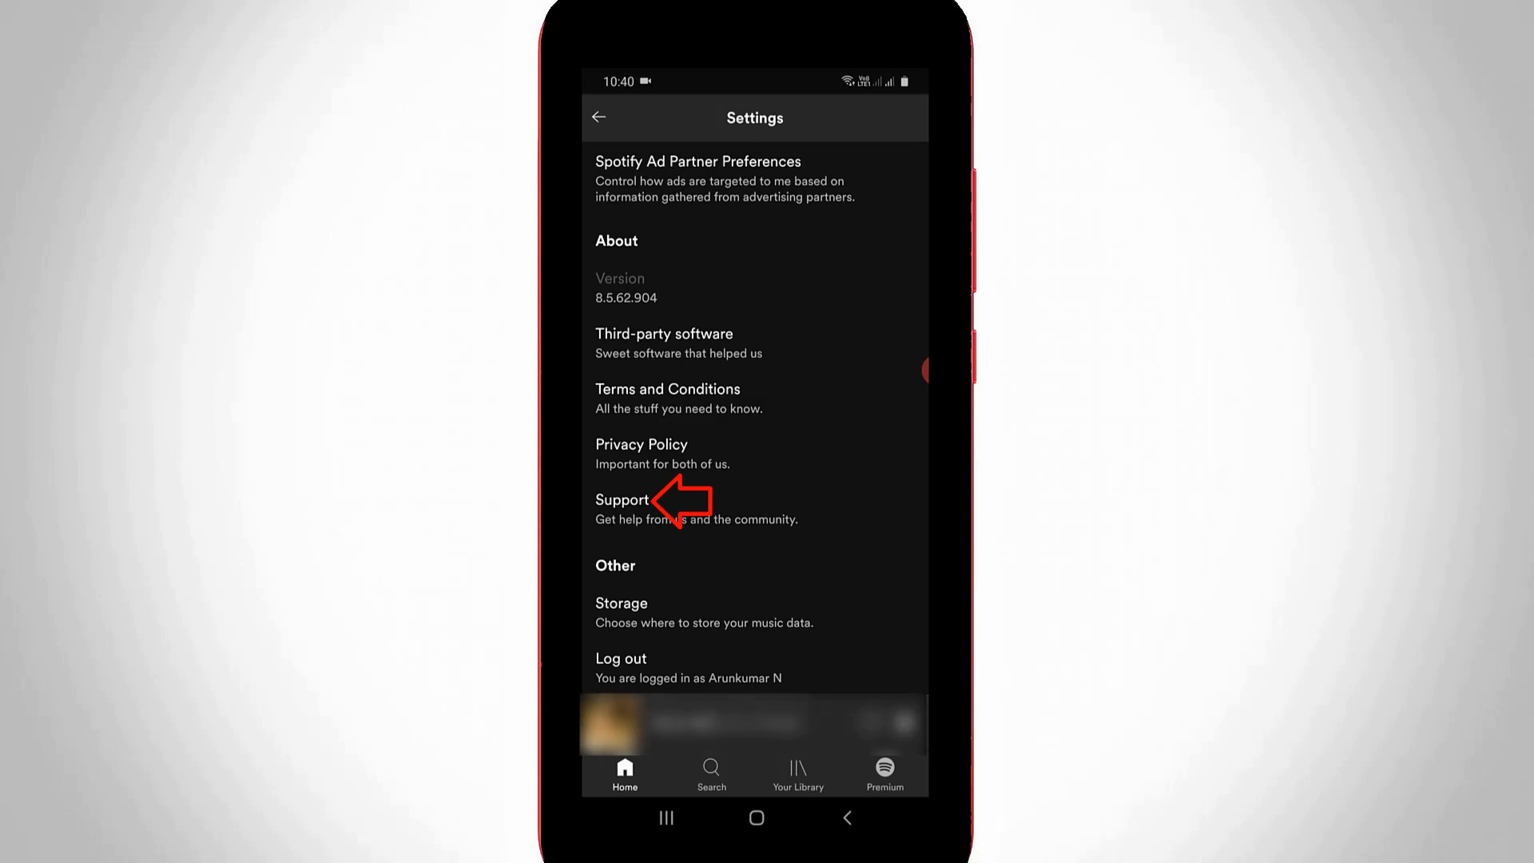
# Open the support site's Account Help articles and scroll to 'Close your account'.
pyautogui.click(621, 500)
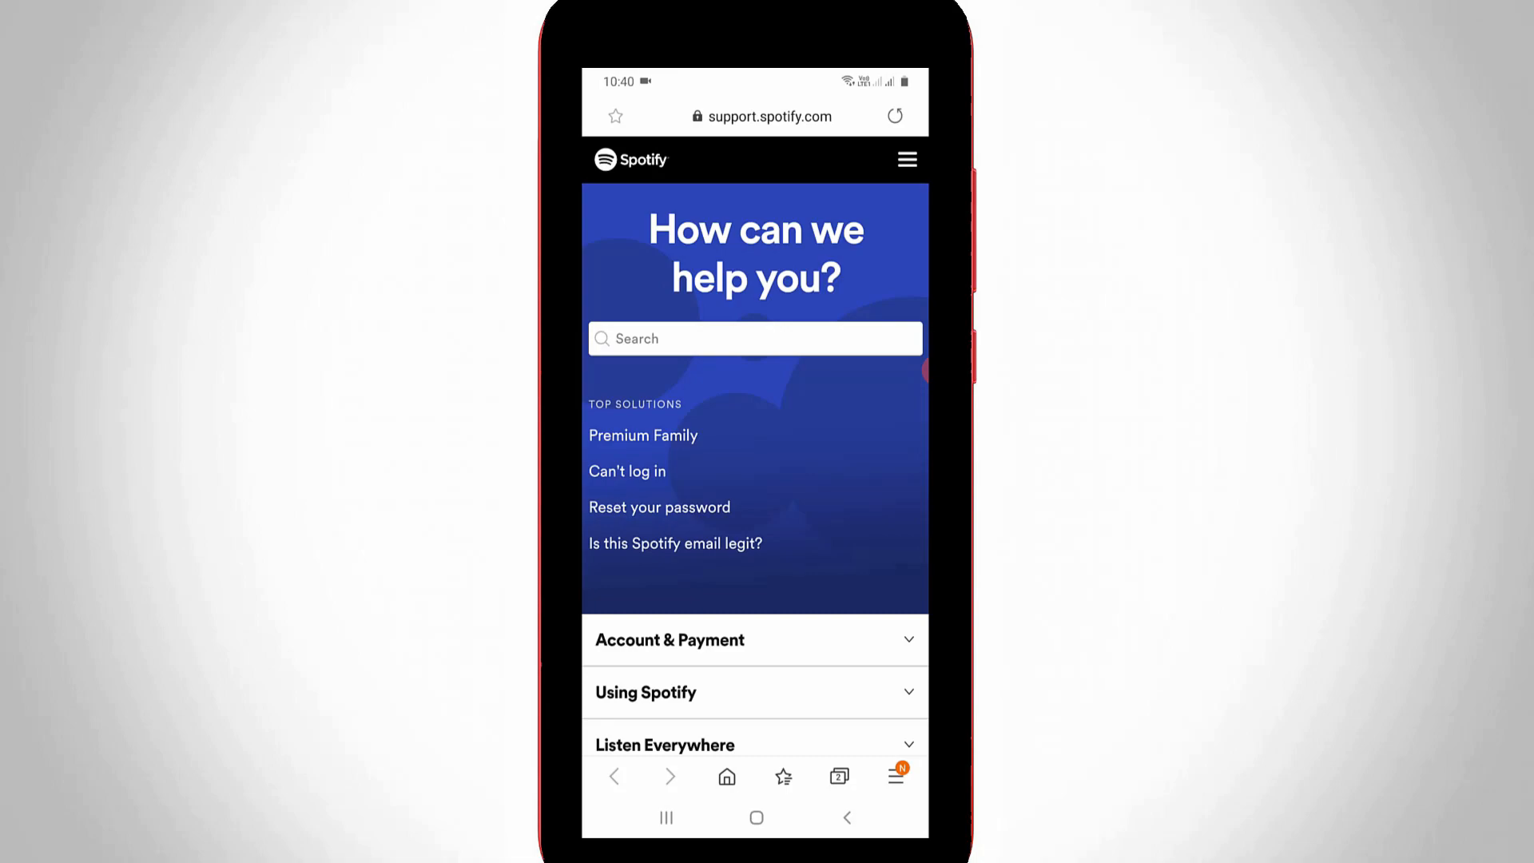
pyautogui.scroll(-3)
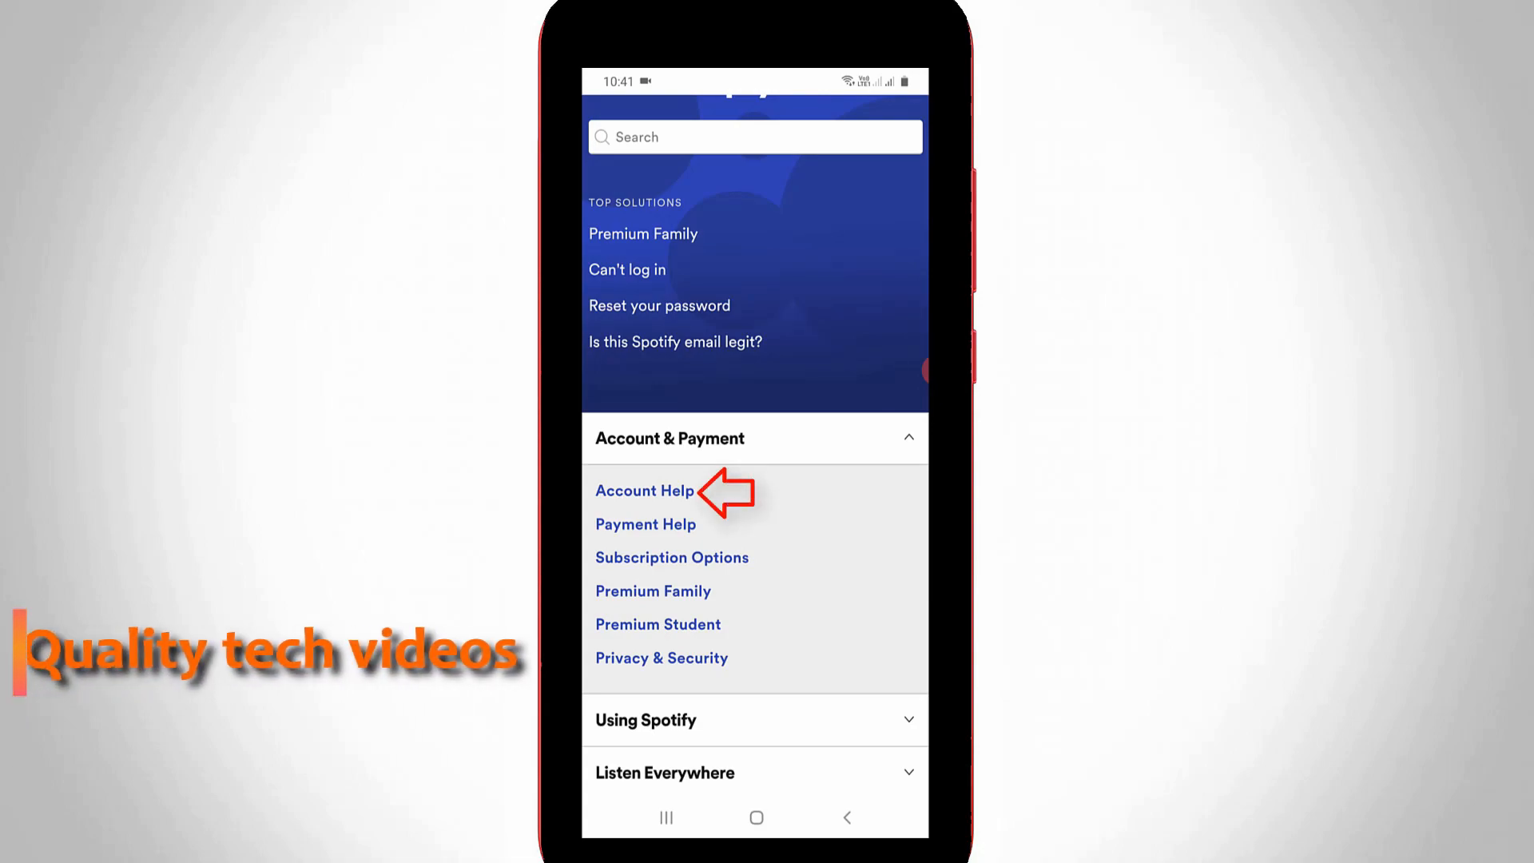
pyautogui.click(645, 490)
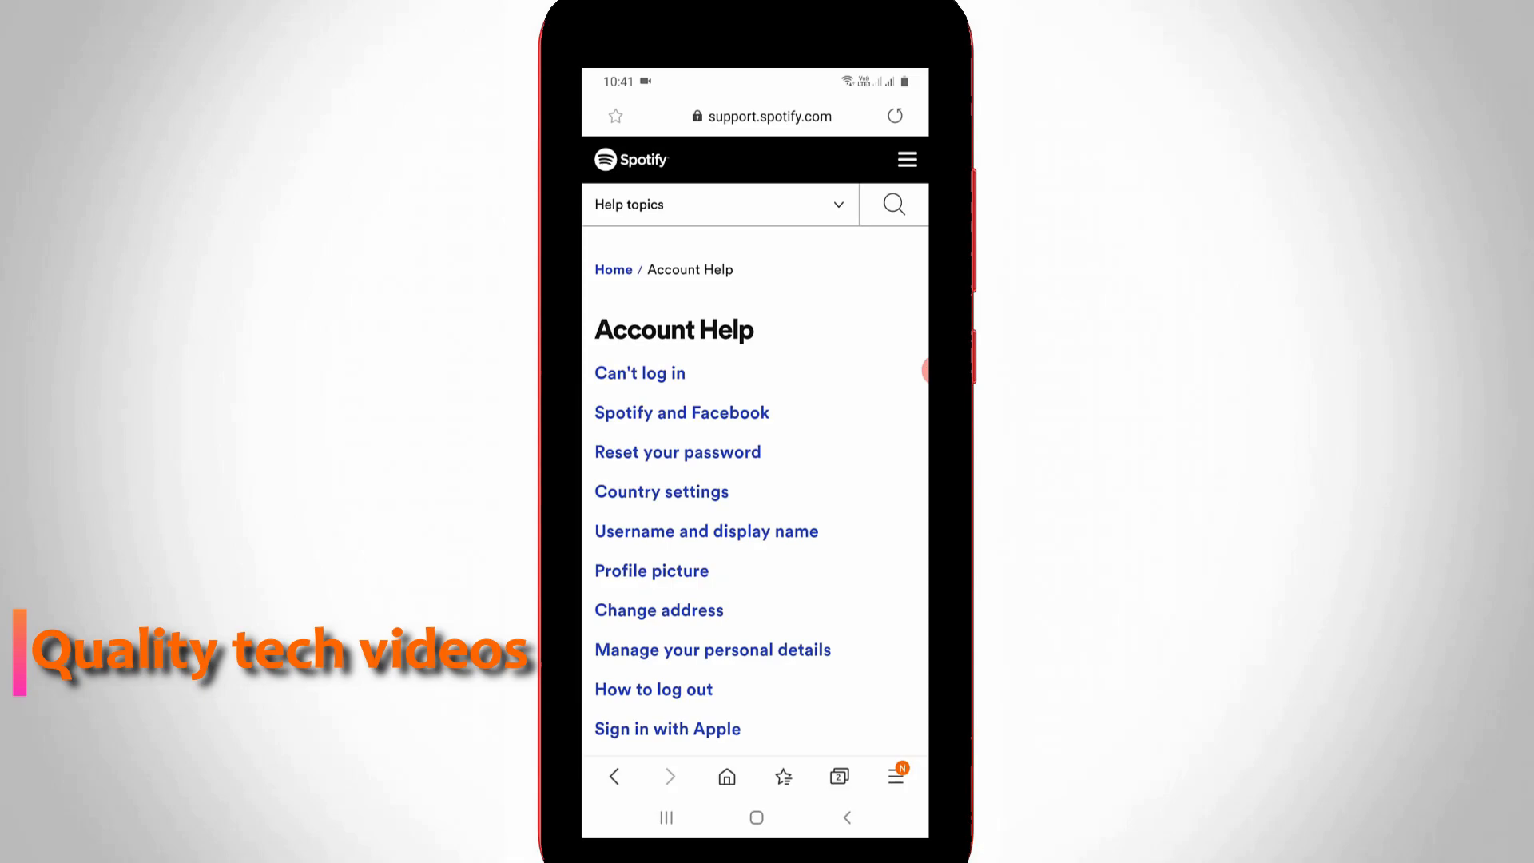
pyautogui.scroll(-3)
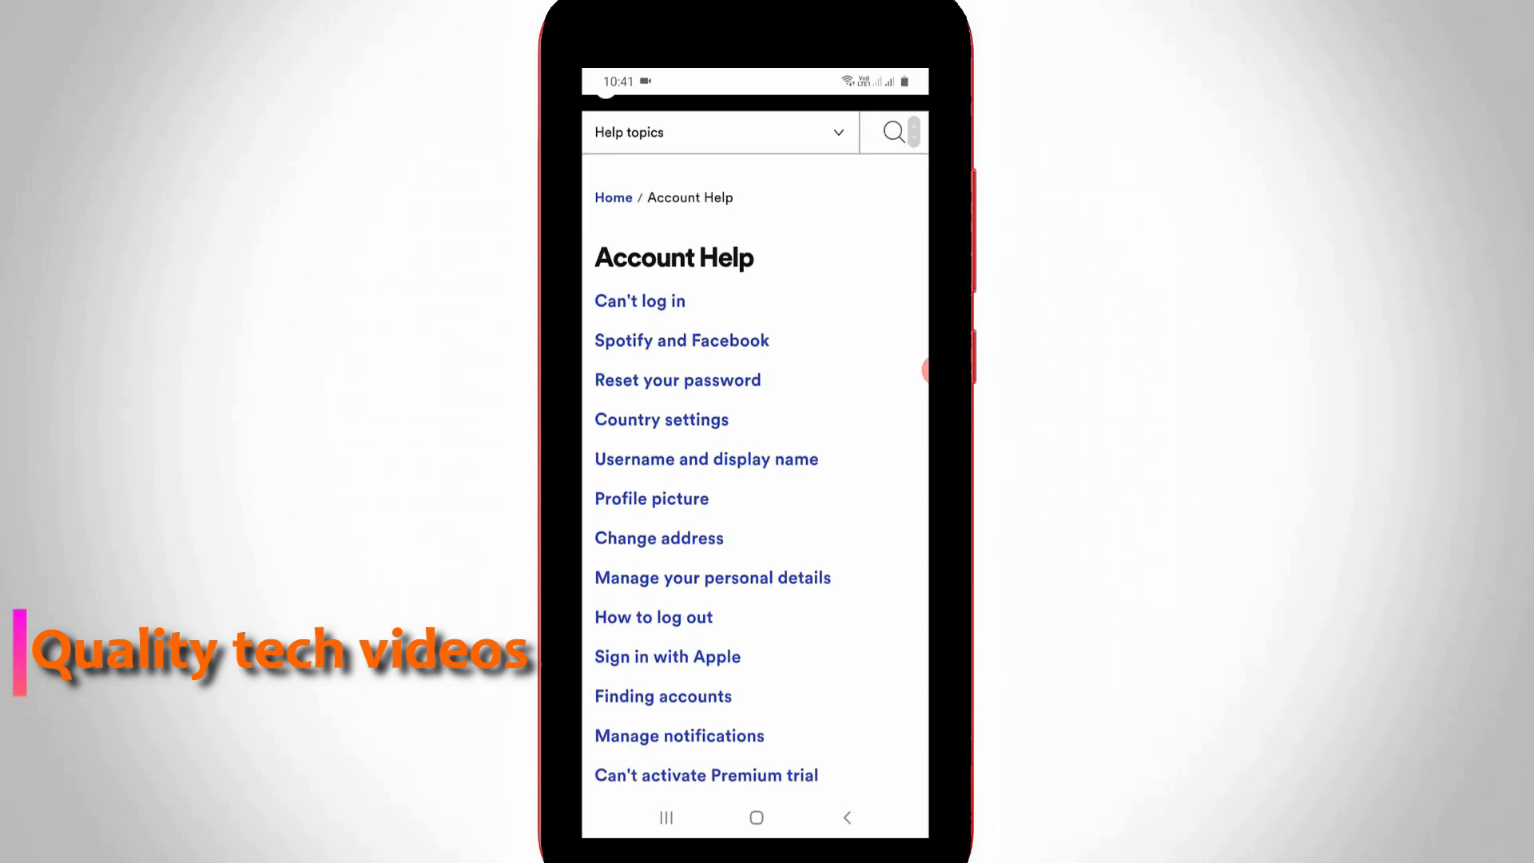
pyautogui.scroll(-3)
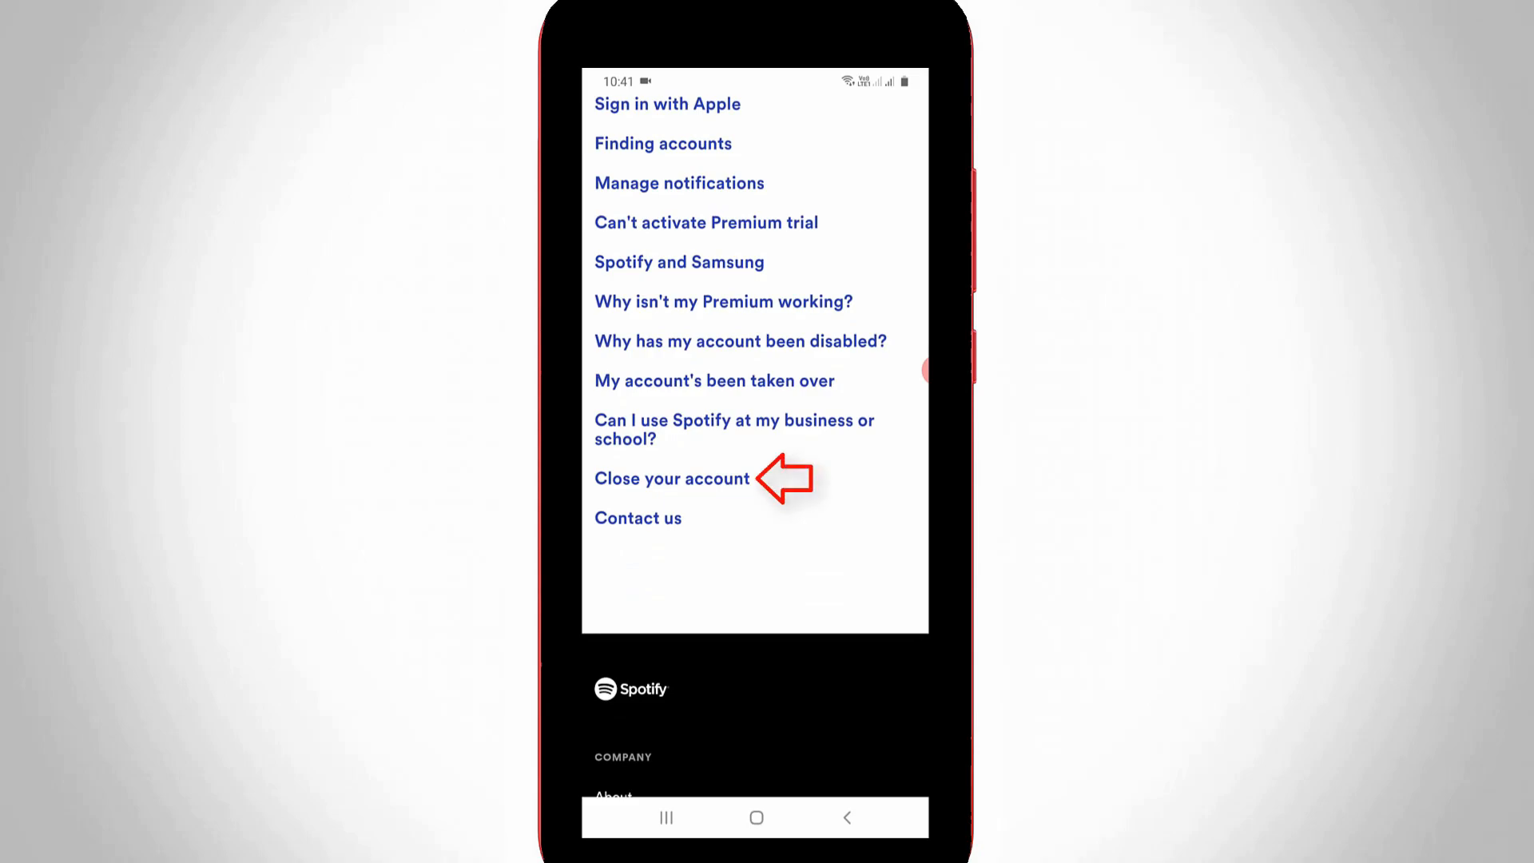
# Open the 'Close your account' article and its free-account contact form.
pyautogui.click(671, 478)
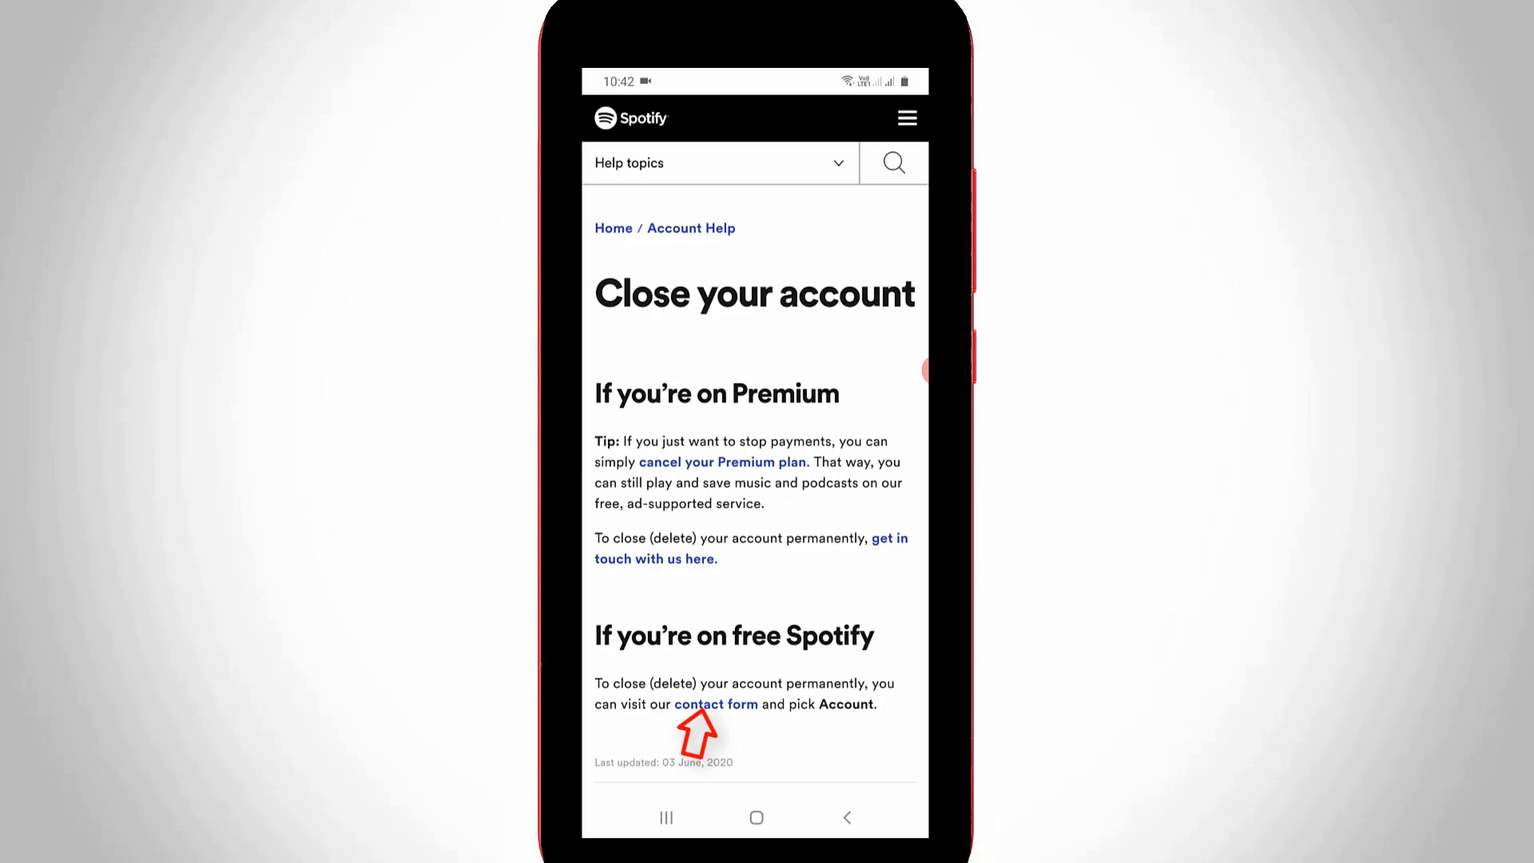
pyautogui.click(715, 704)
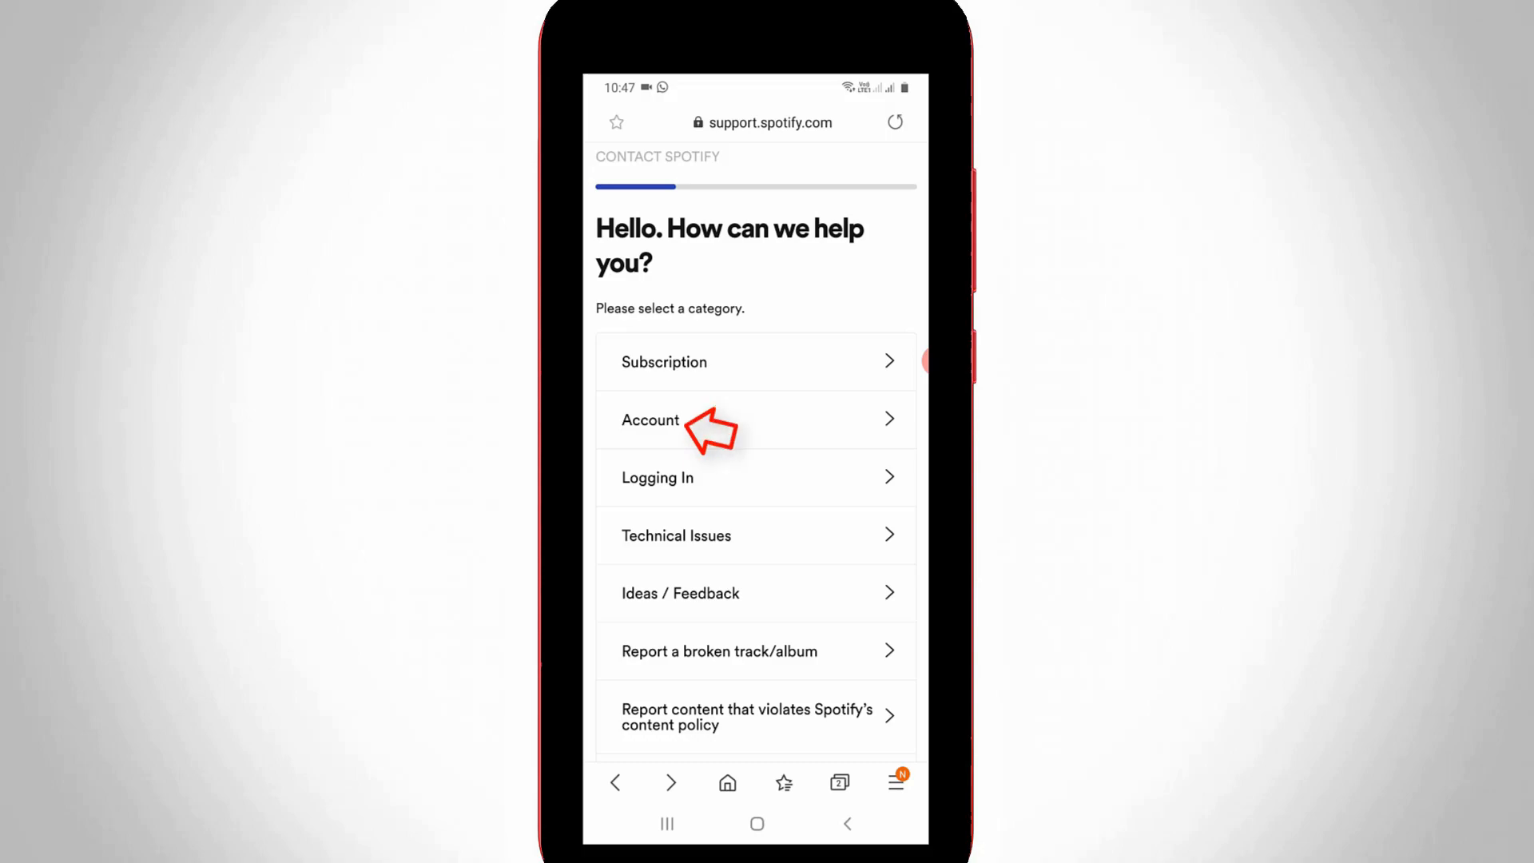
# Choose Account, 'I want to close my account', then CLOSE ACCOUNT over keeping free.
pyautogui.click(651, 420)
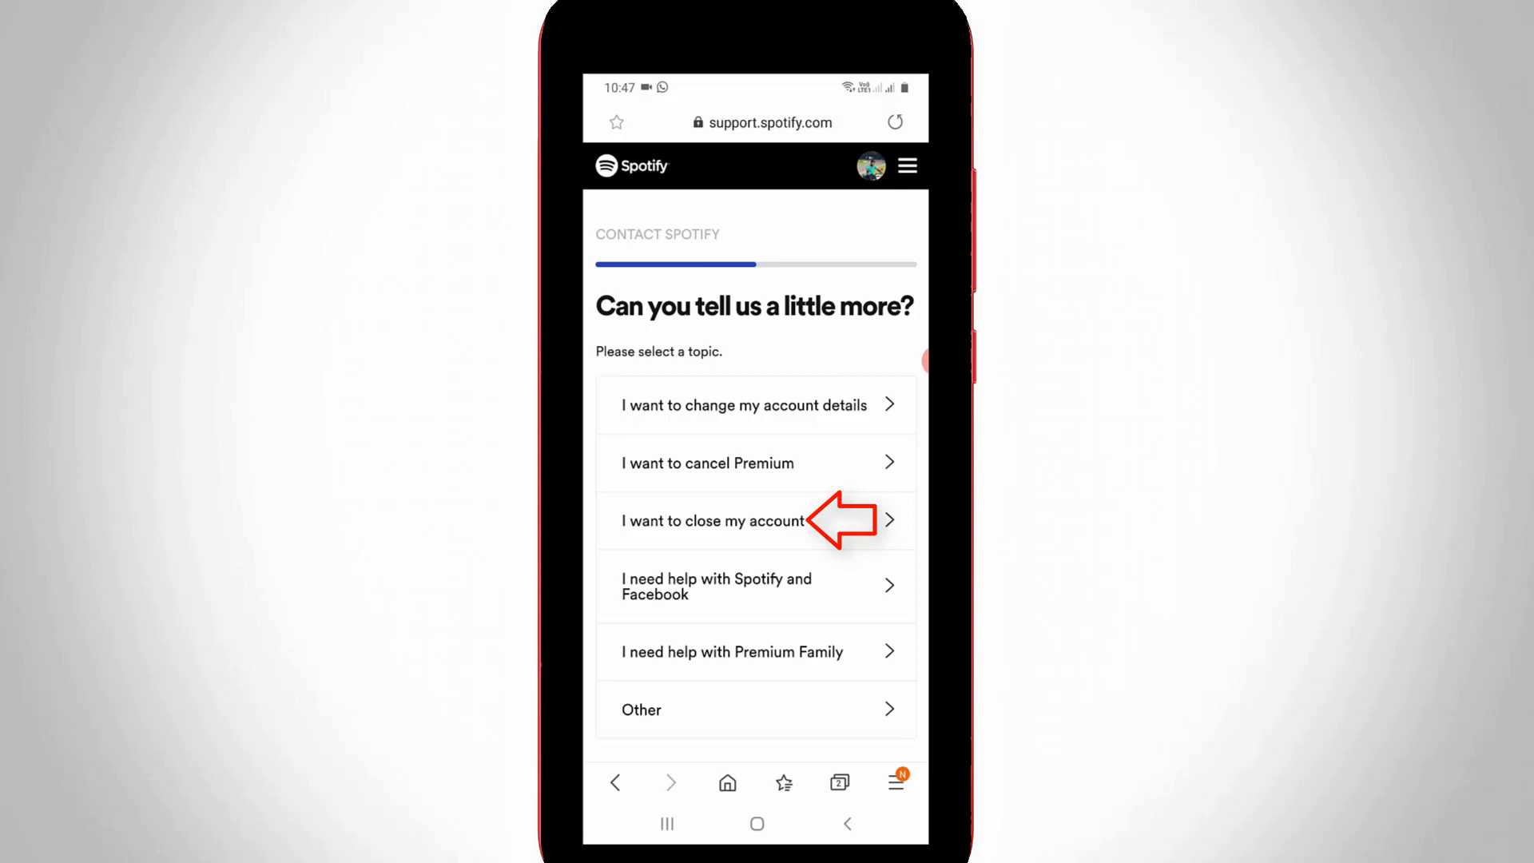
pyautogui.click(712, 521)
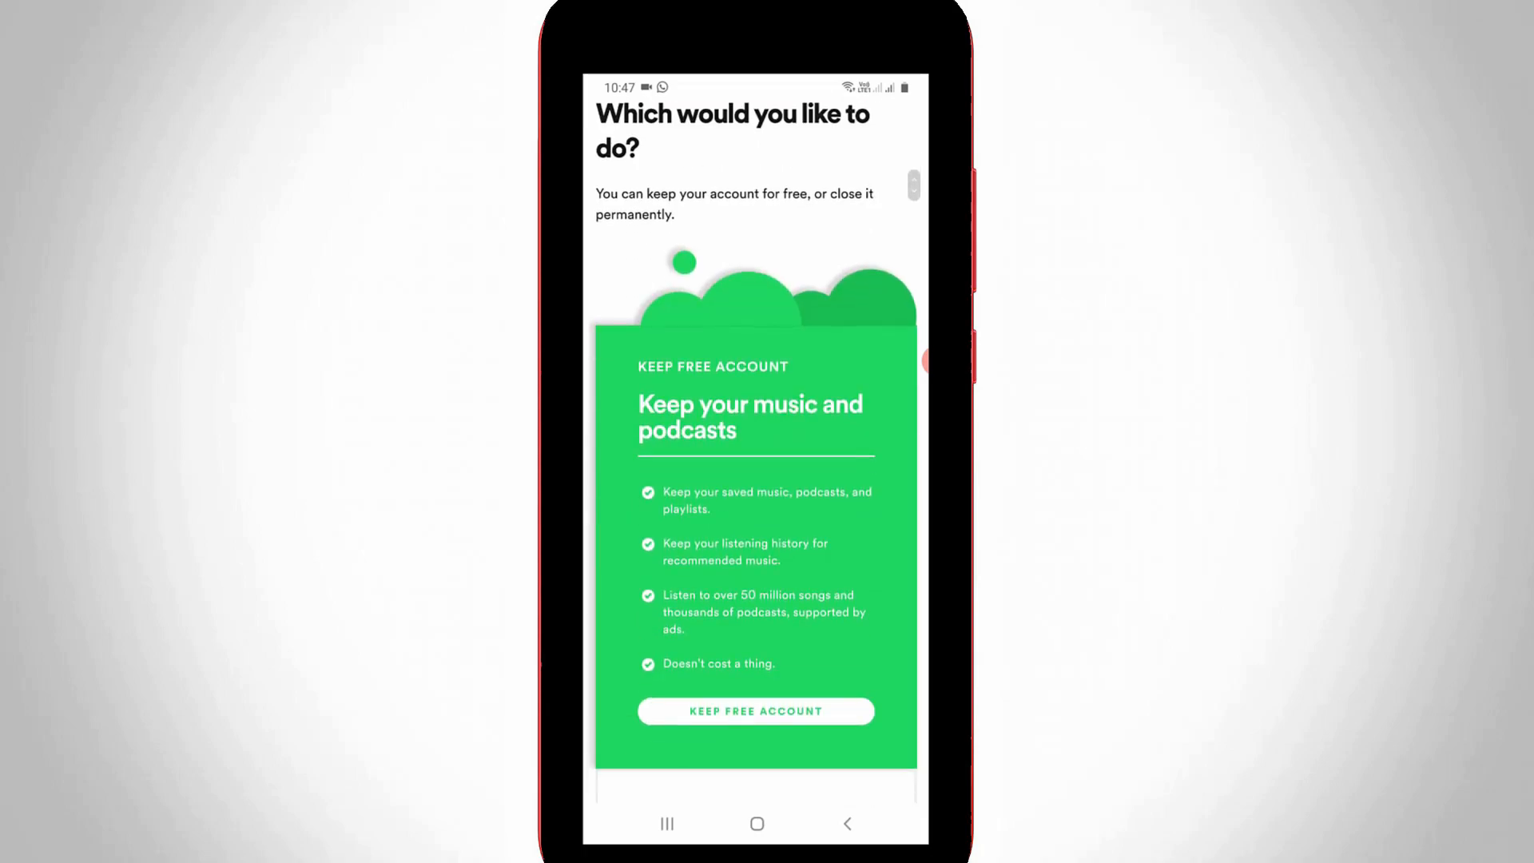
pyautogui.scroll(-3)
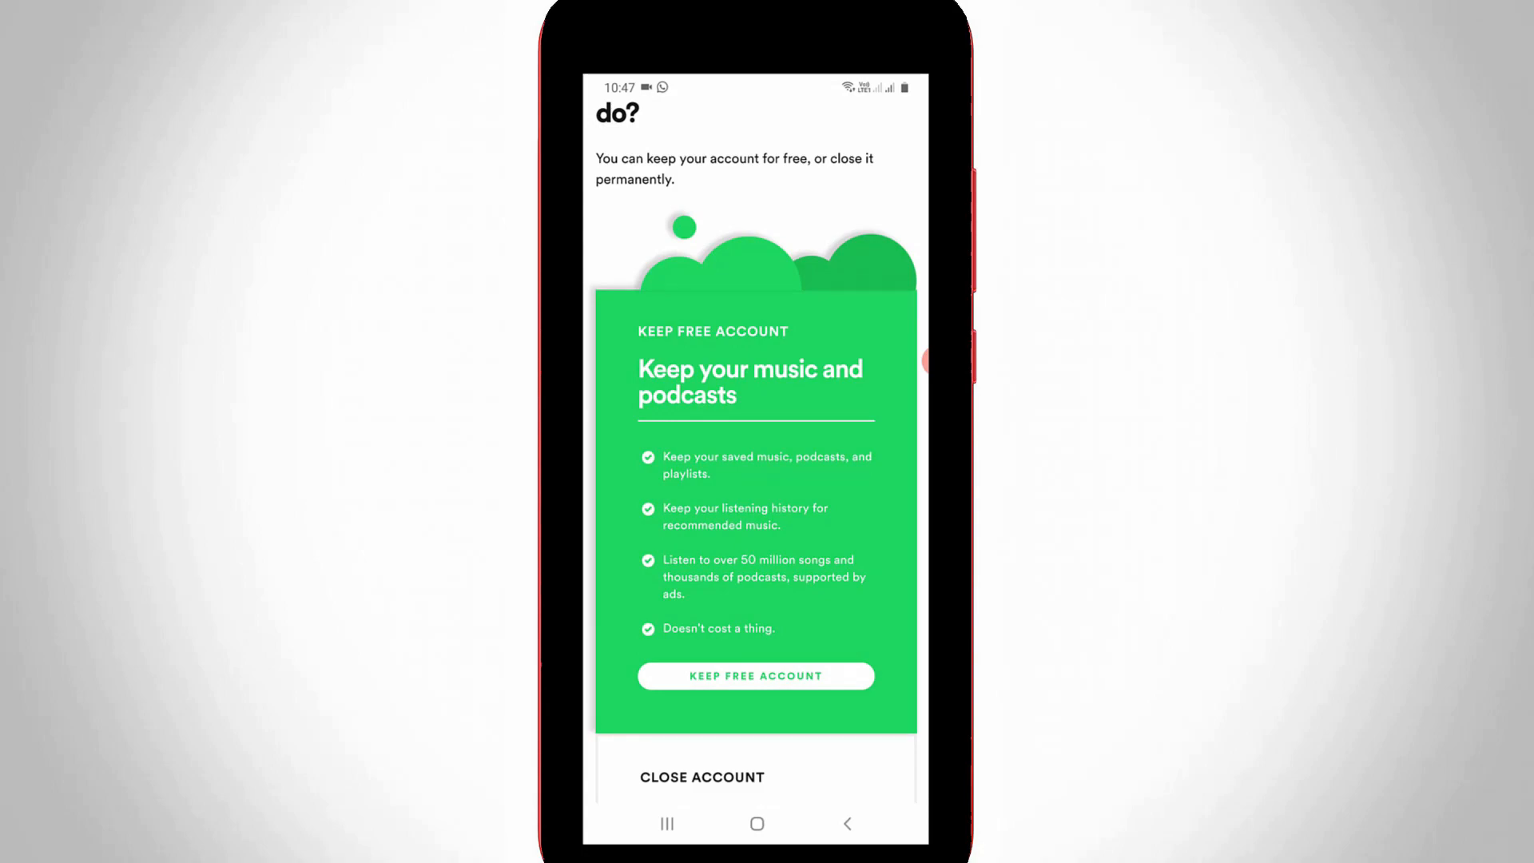
pyautogui.scroll(-3)
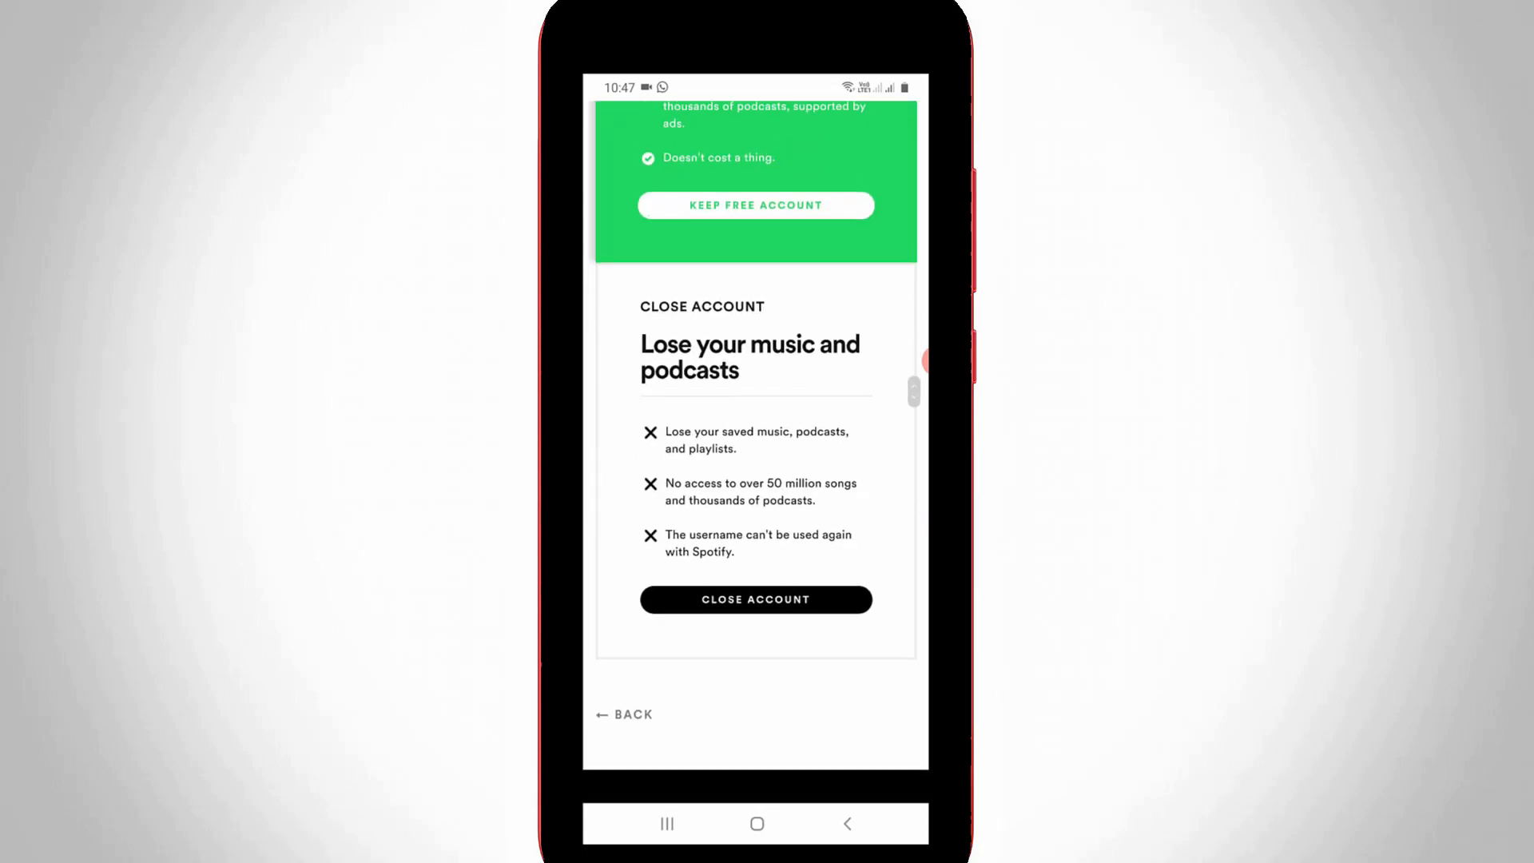
pyautogui.scroll(-3)
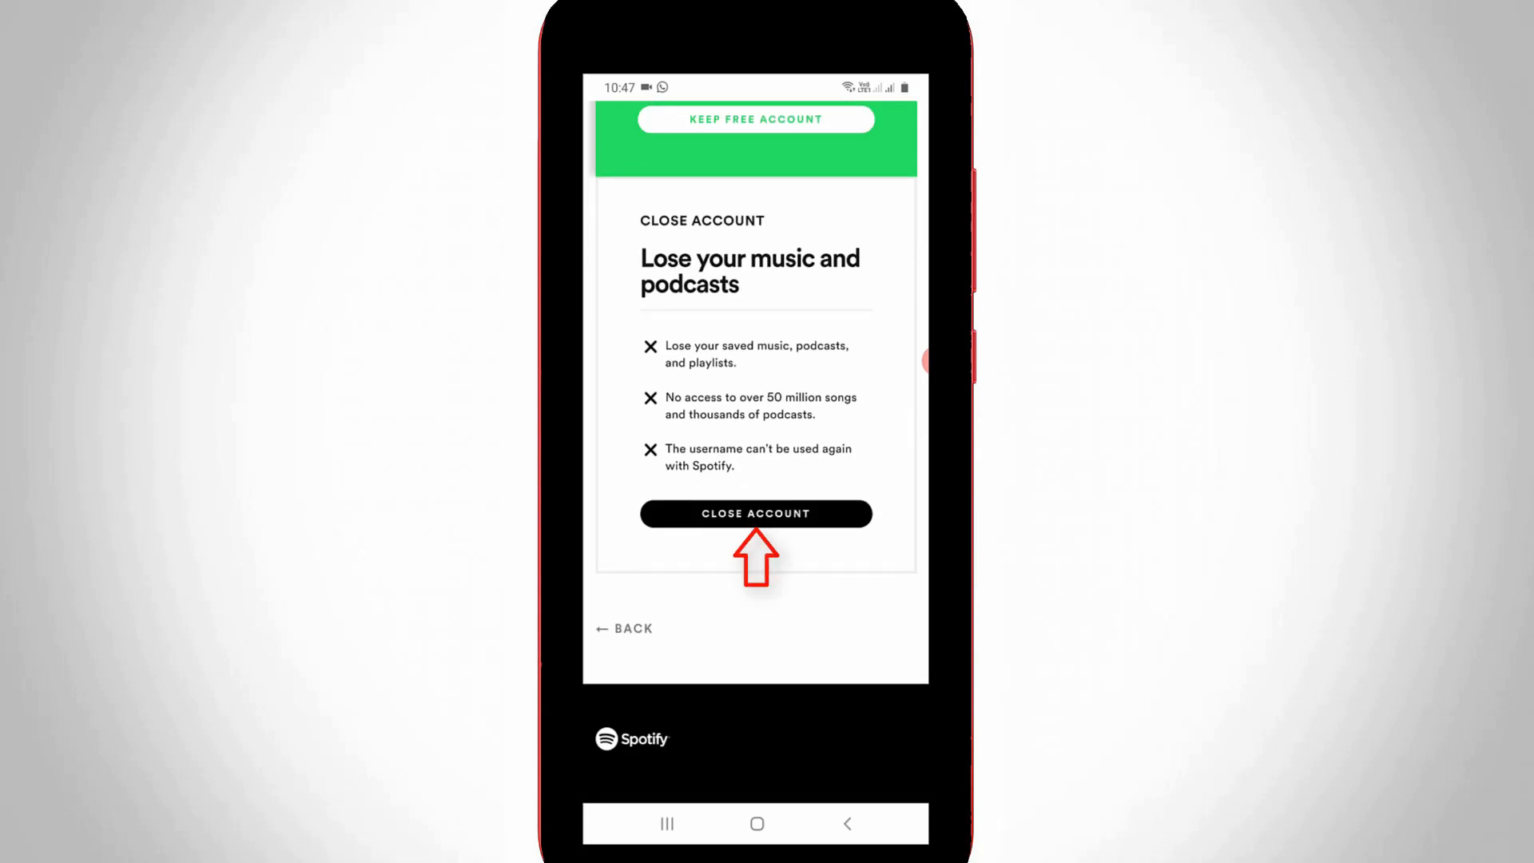
pyautogui.click(755, 513)
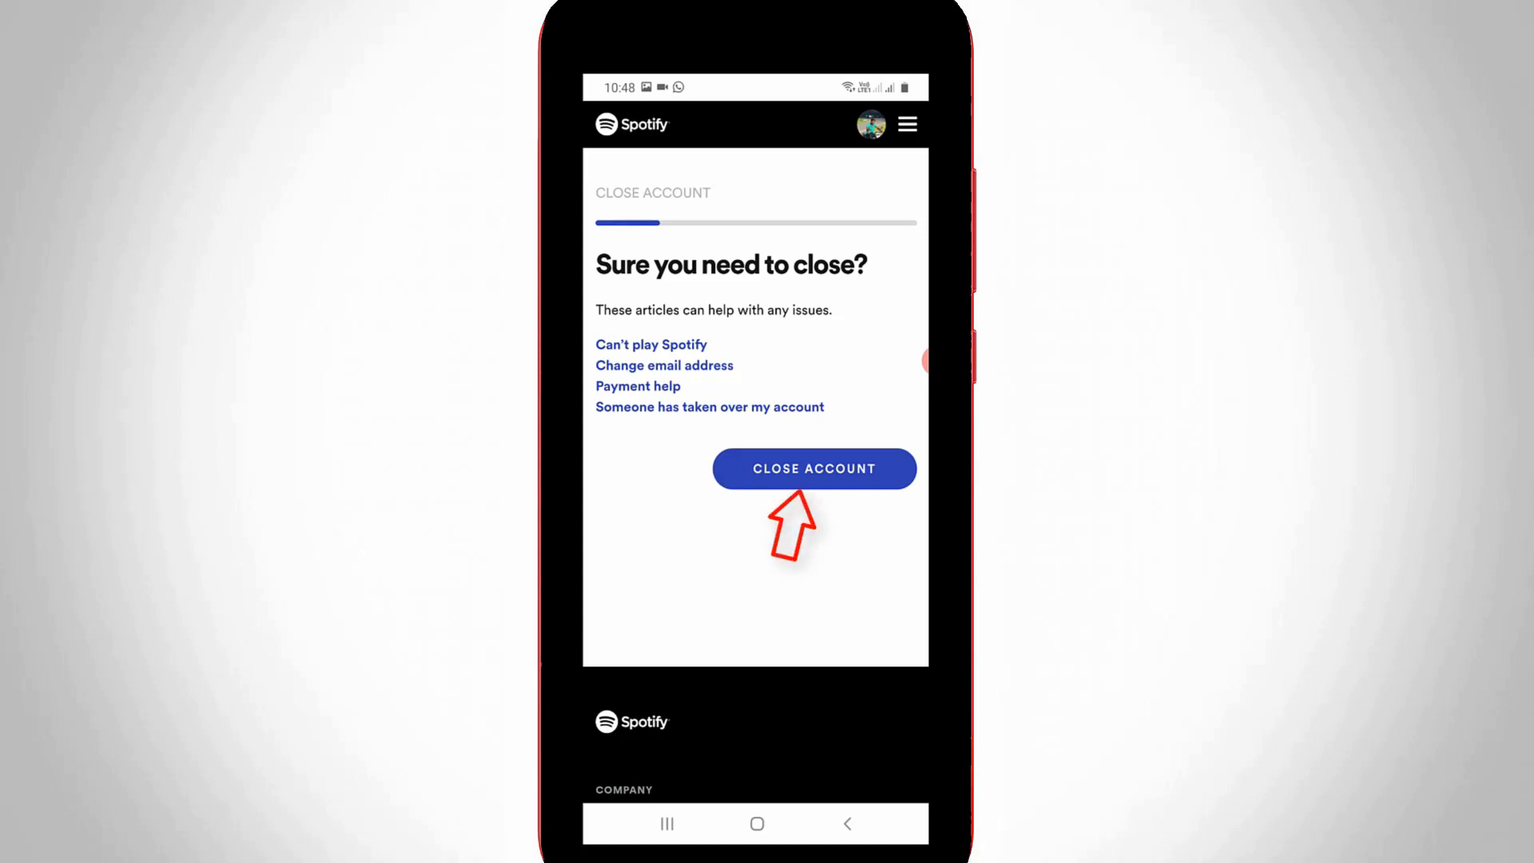
# Confirm the account, tick 'I understand' about losing music and followers, and continue.
pyautogui.click(814, 469)
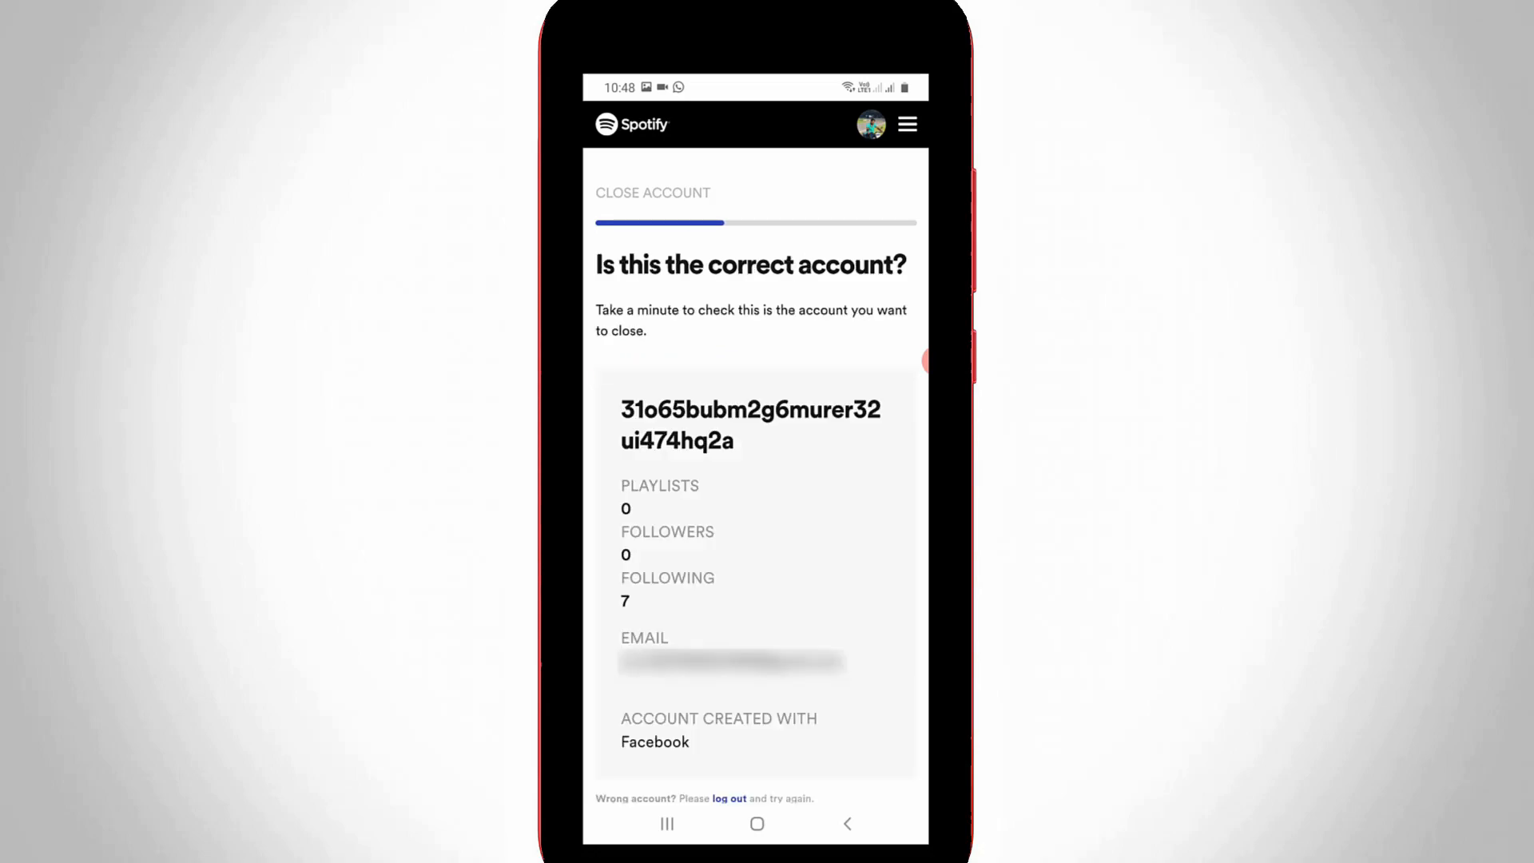
pyautogui.scroll(-3)
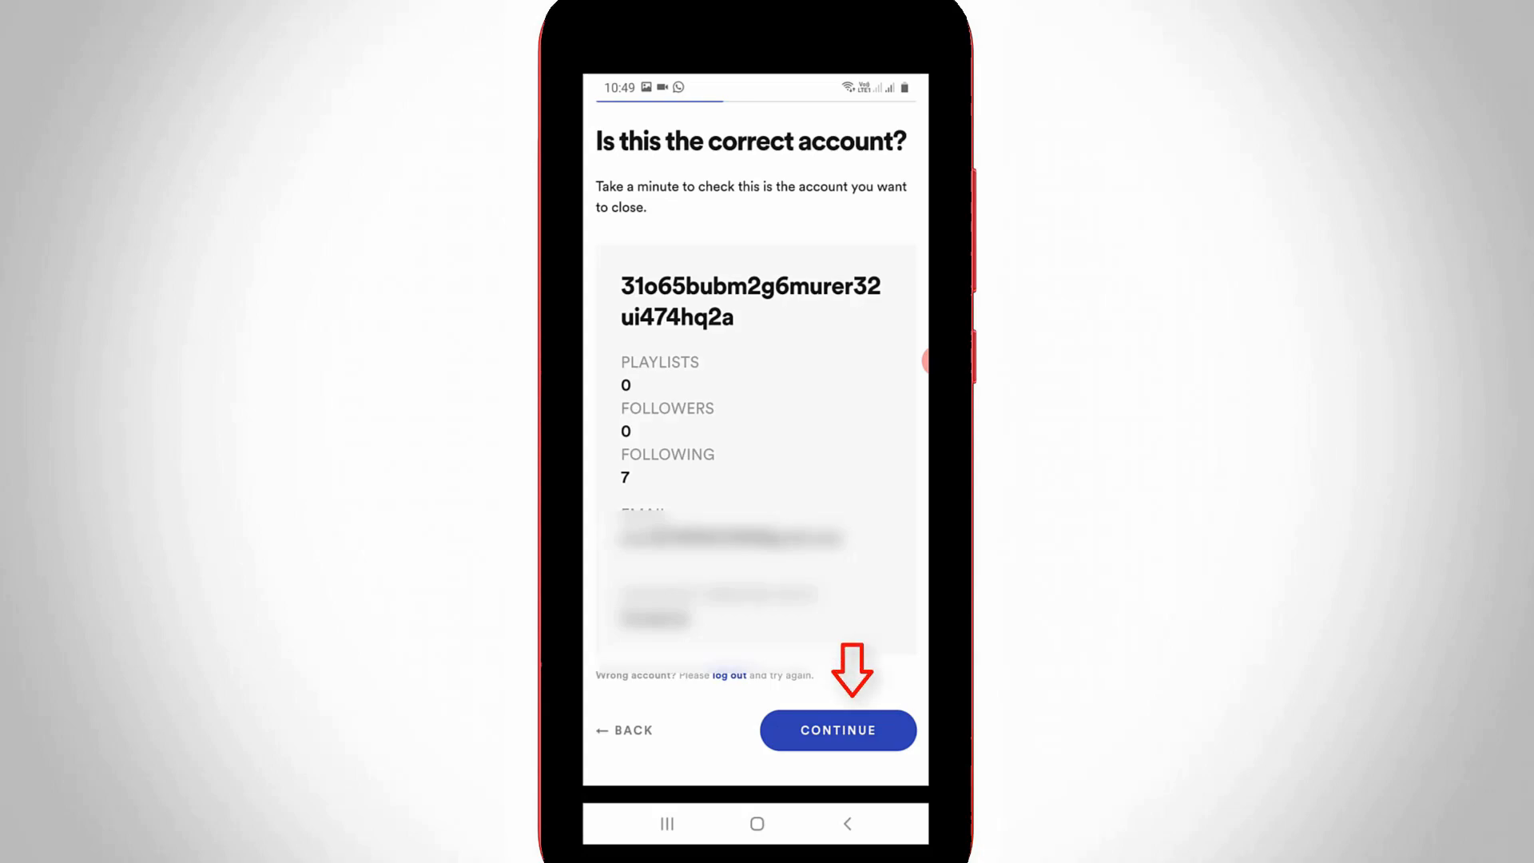
pyautogui.click(838, 730)
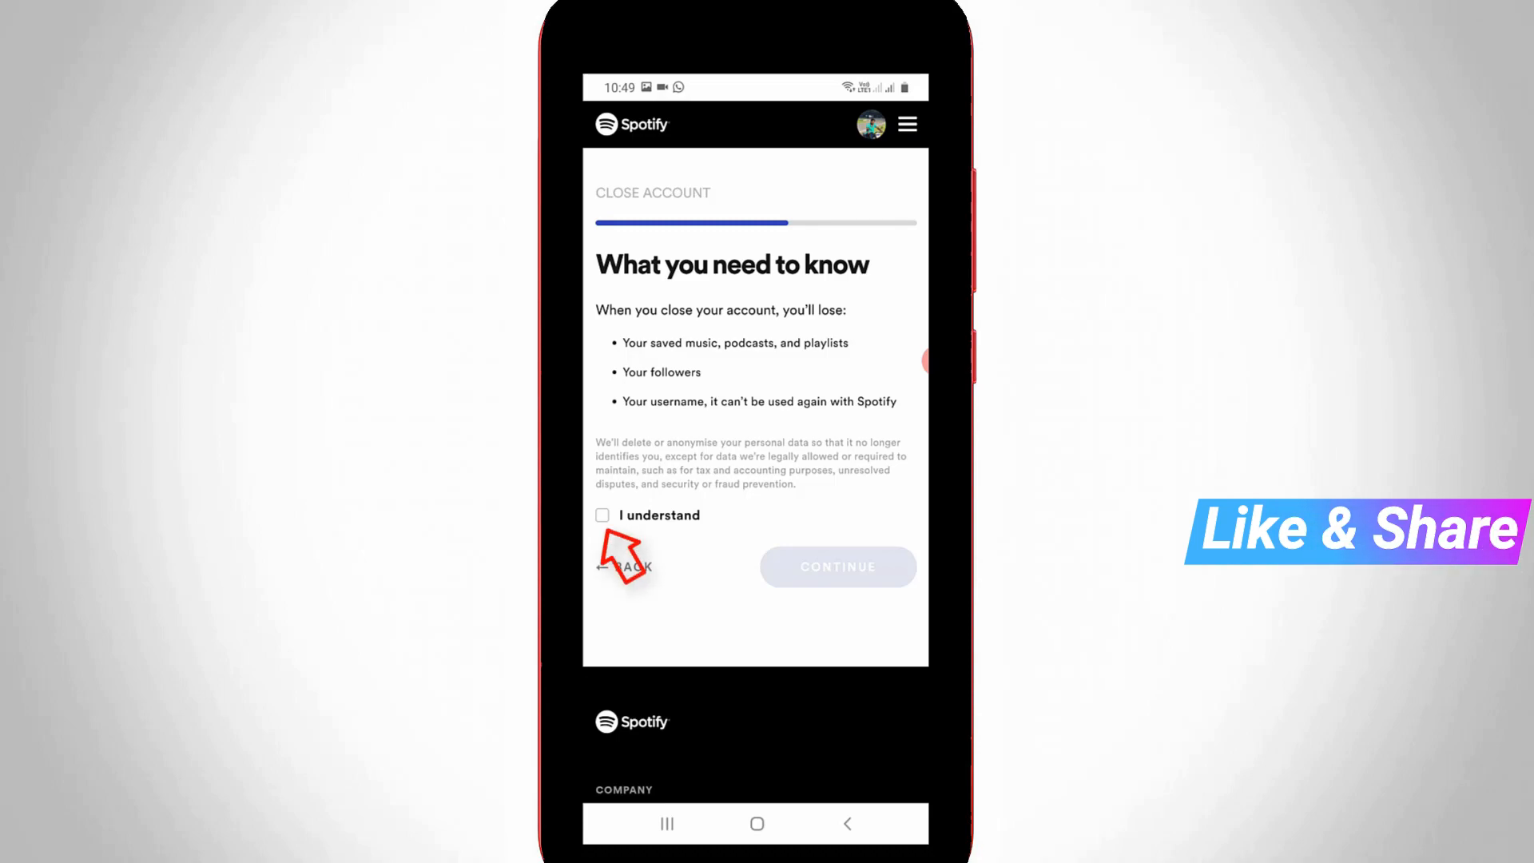
pyautogui.click(601, 515)
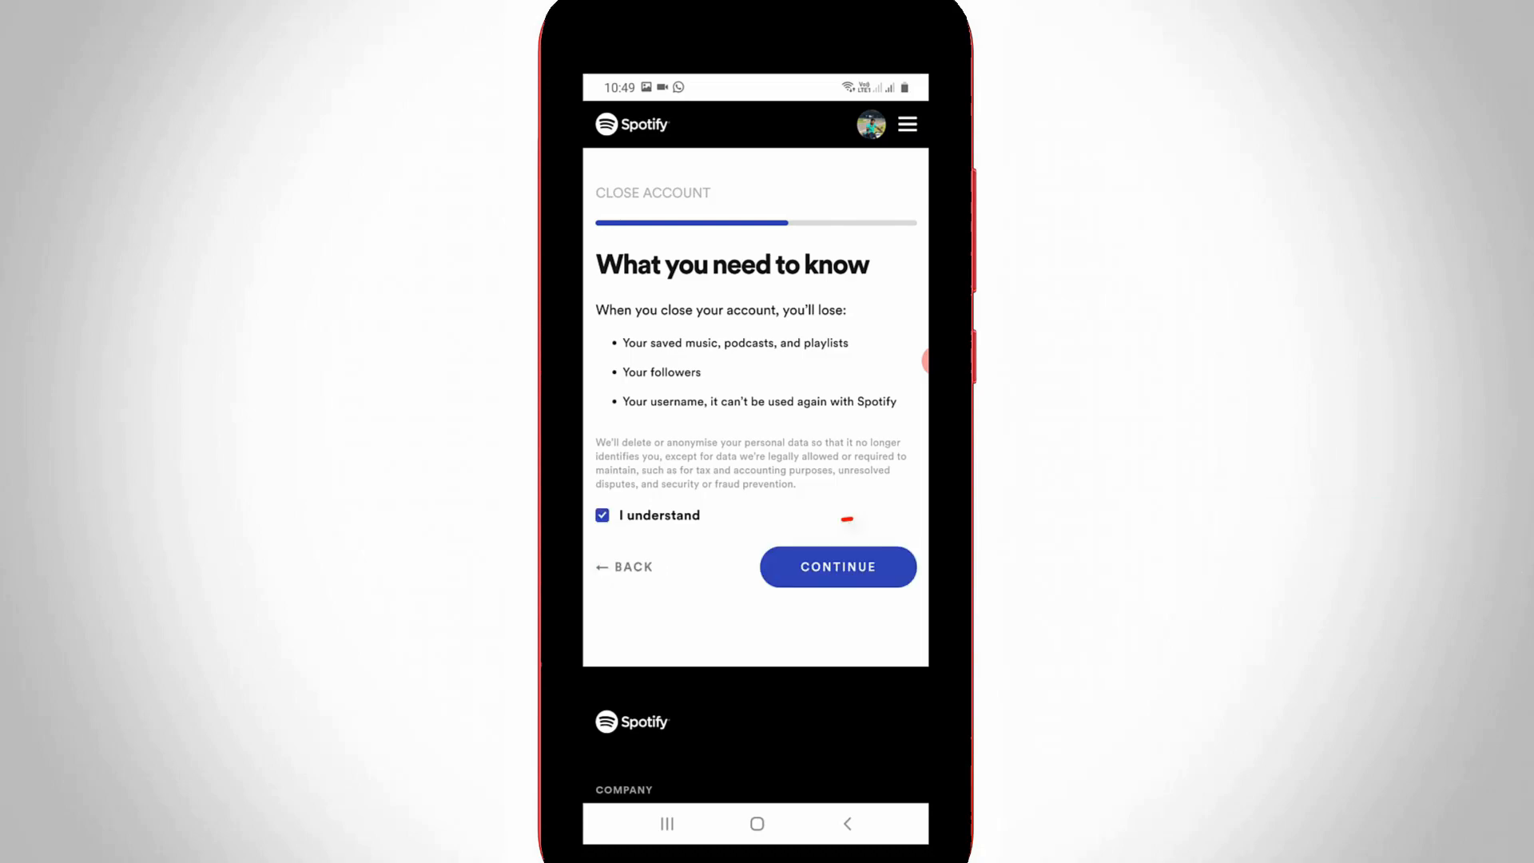
pyautogui.click(838, 567)
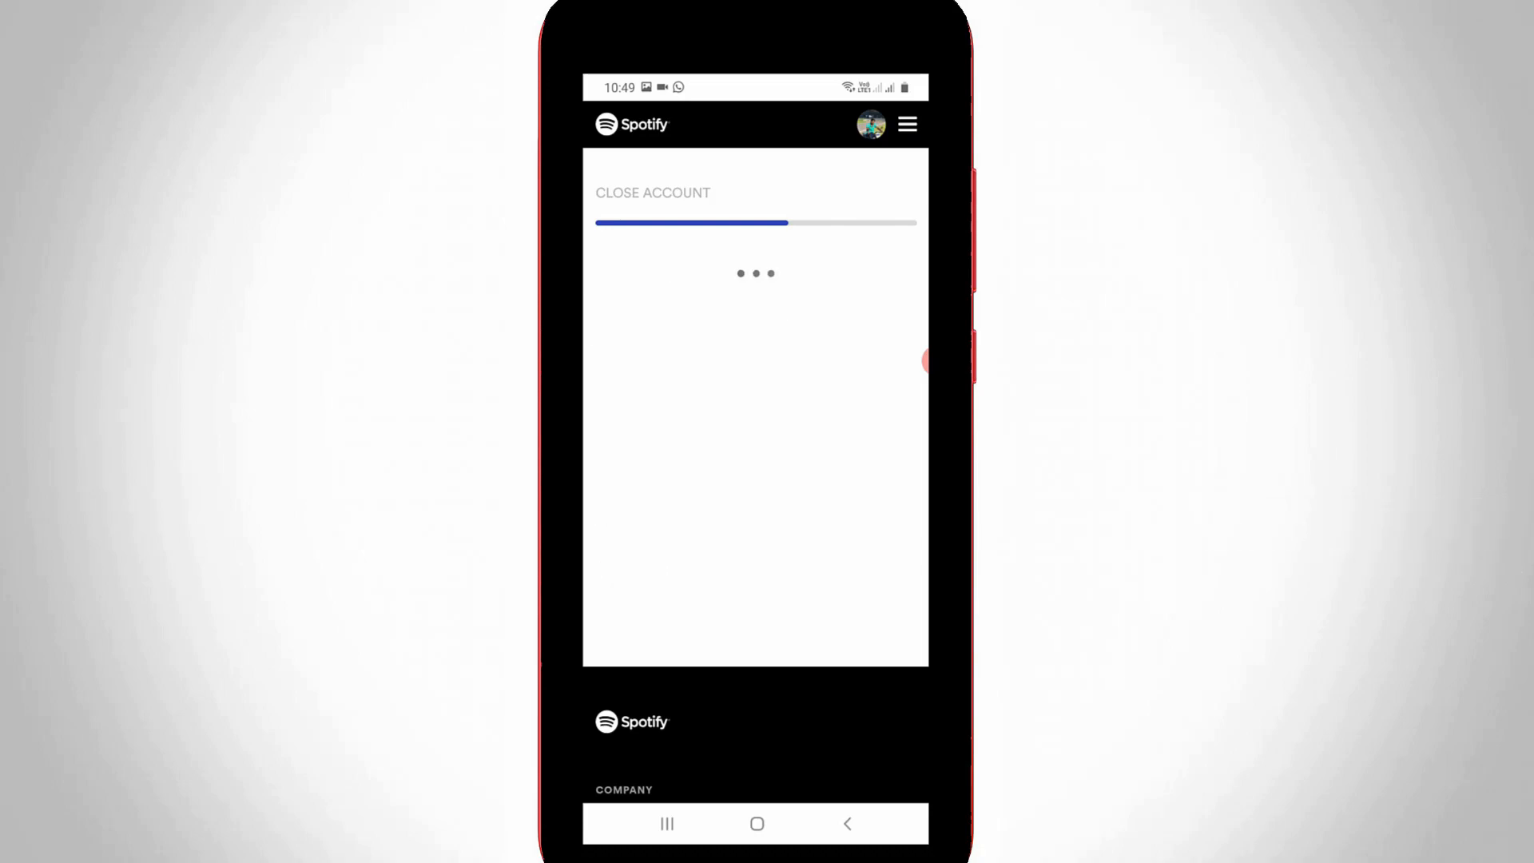